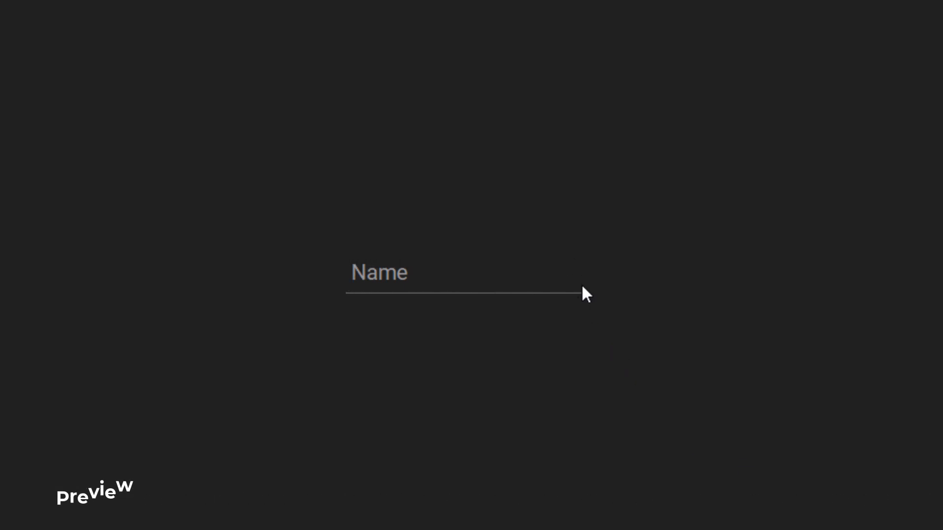
Step: Add div.group holding a required text input.input, span.highlight, span.bar and a Name label
left_click(385, 274)
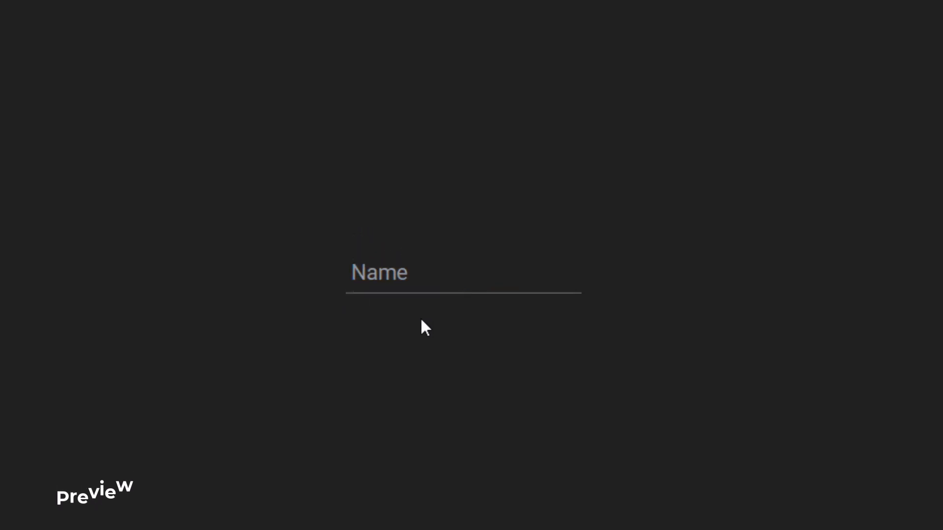
left_click(463, 272)
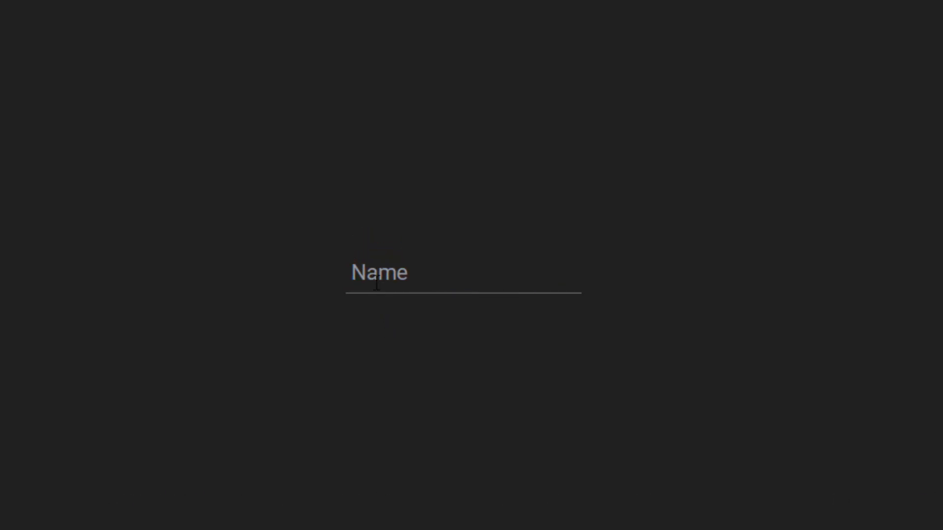
left_click(463, 283)
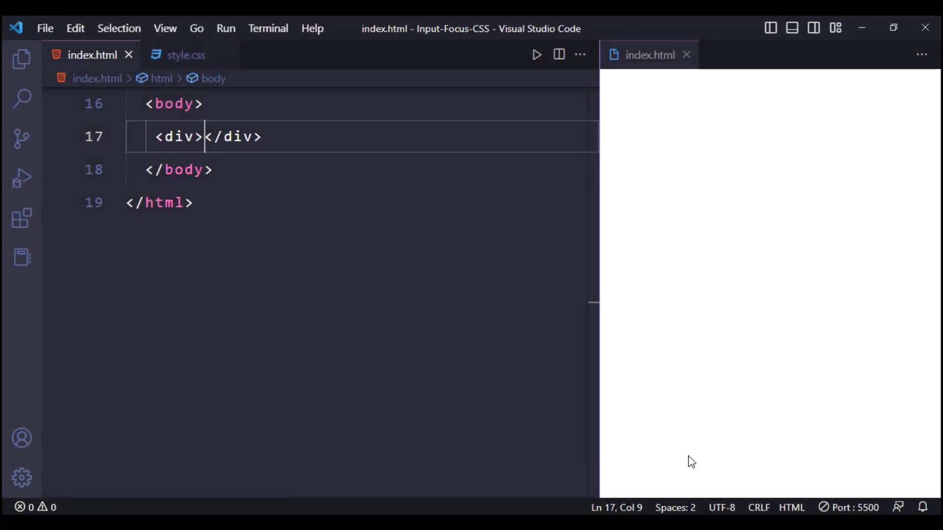
type("class=\"group\">")
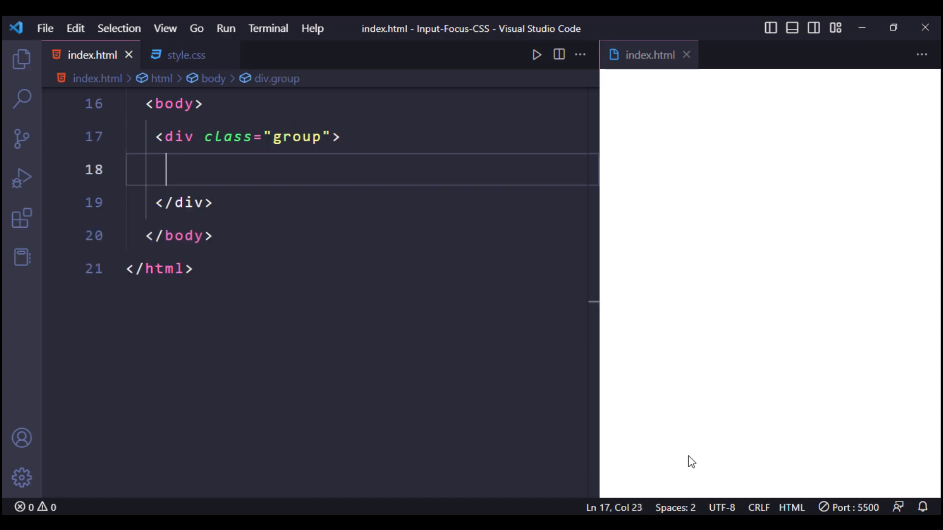
type("<input type=\"text\">")
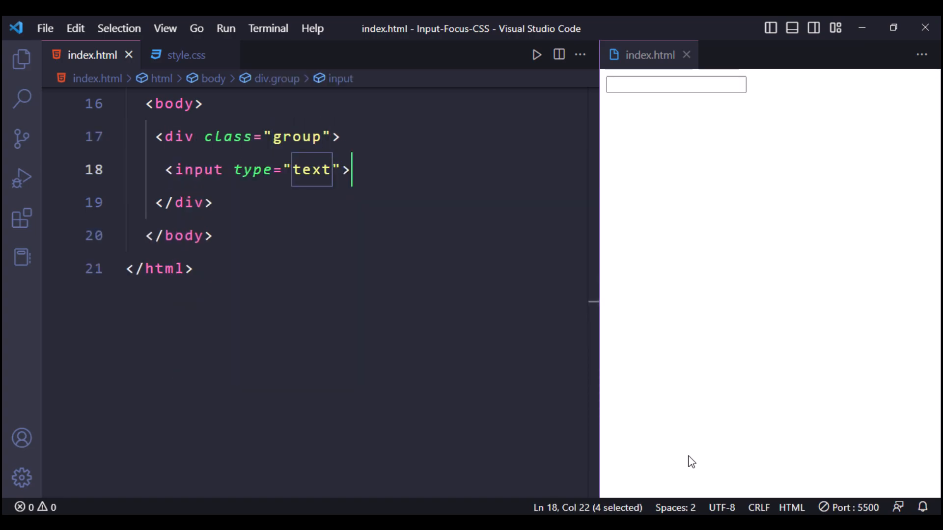
type("class=\"input\" required")
type("<span></span>")
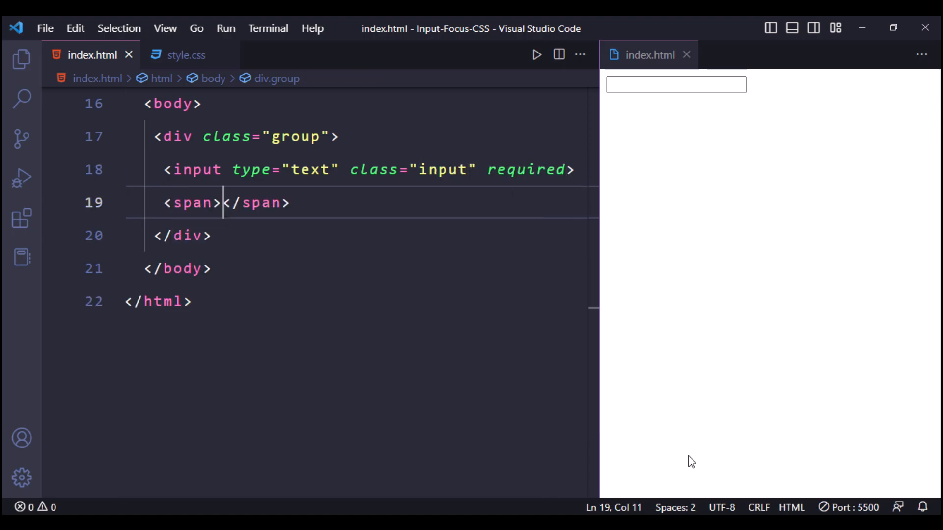
type("class=\"highl\"")
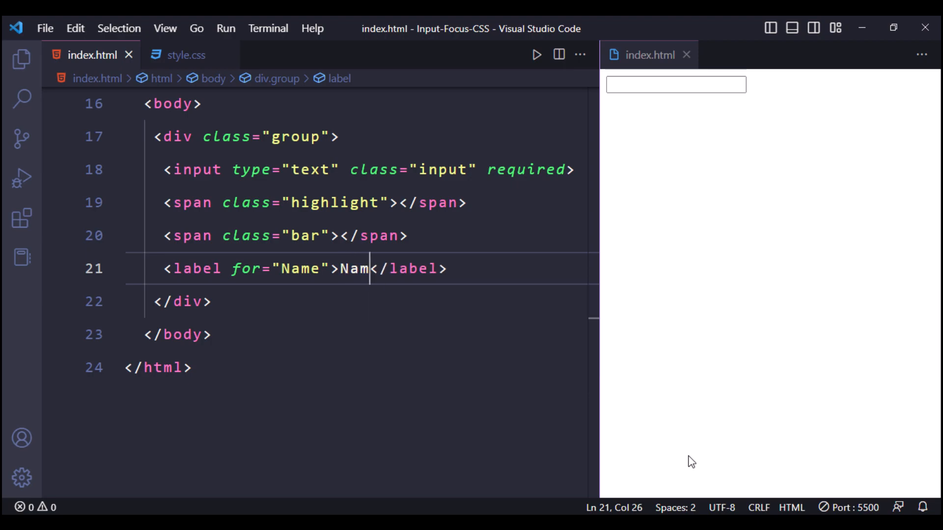
type("e")
type("body {")
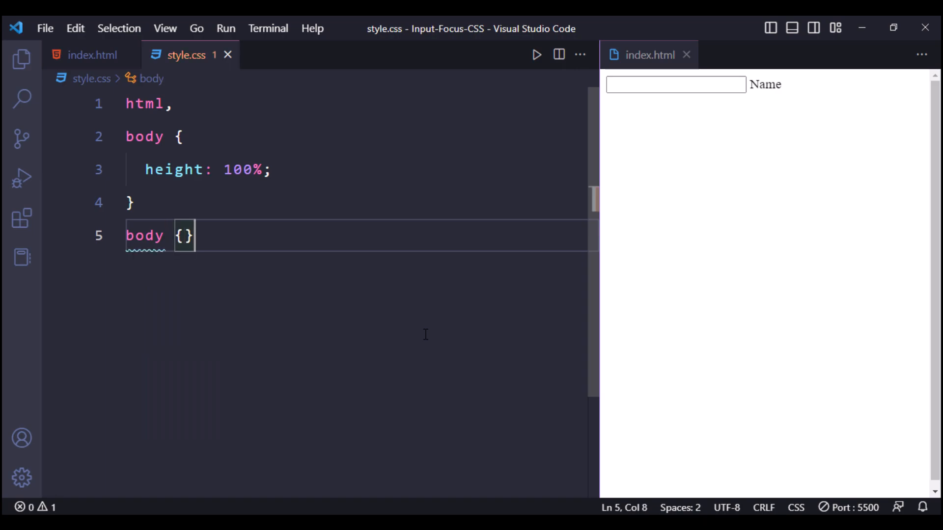
Step: Center the body with flex on a dark #212 background in Roboto, sans-serif
type("display: flex;")
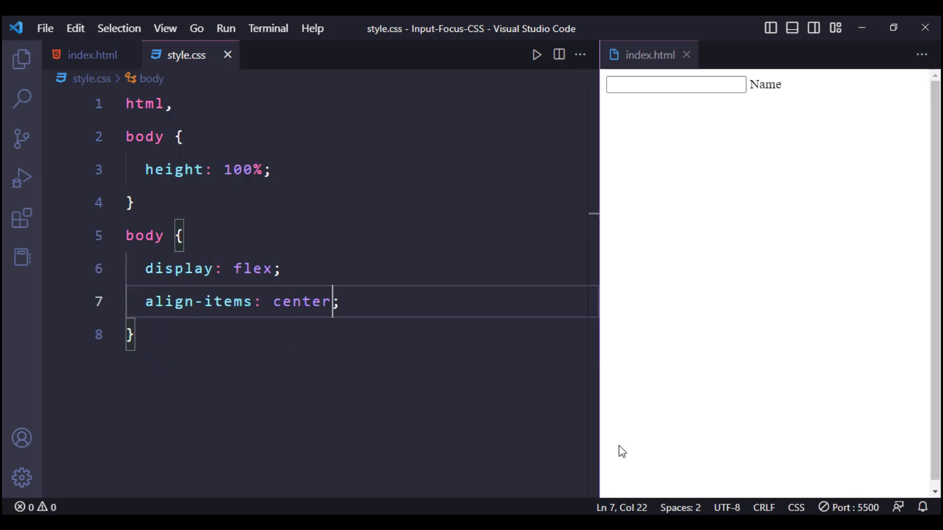
type("background-color: #212")
type("font-family: \"Roboto\", S;")
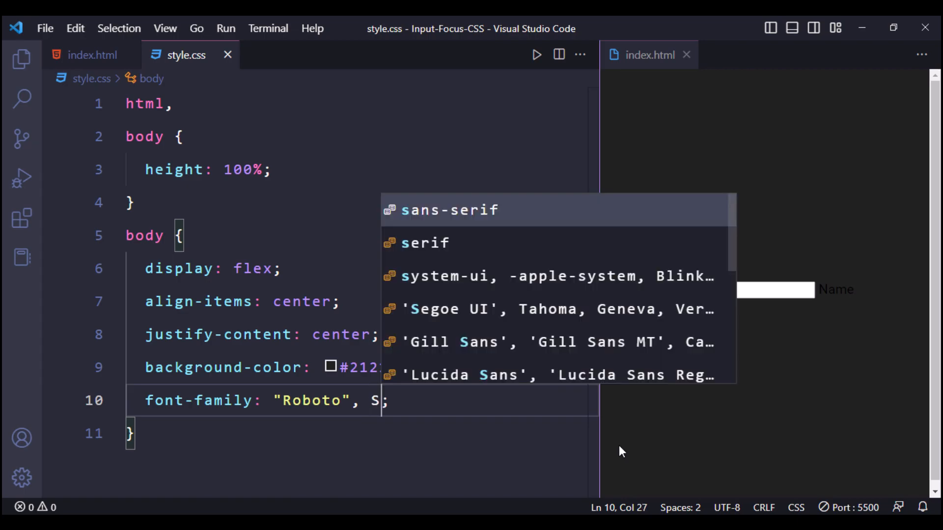
left_click(91, 55)
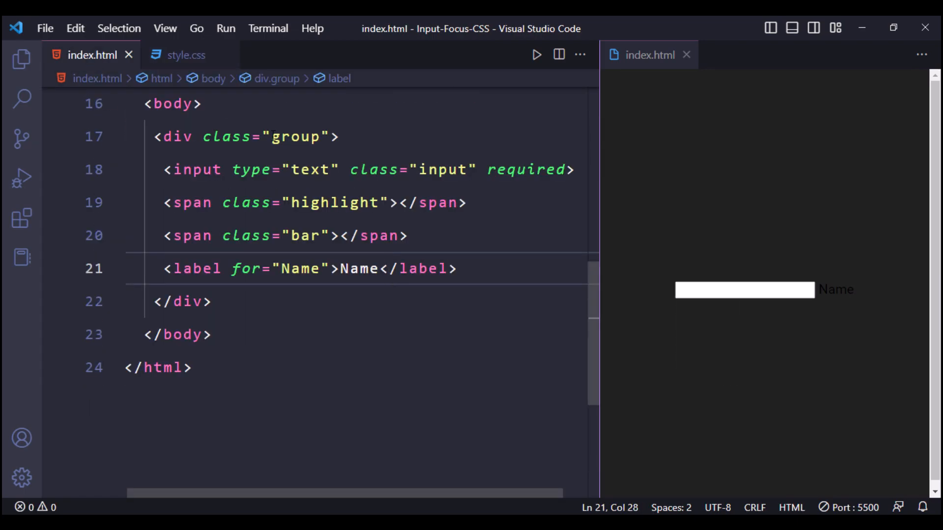
left_click(186, 54)
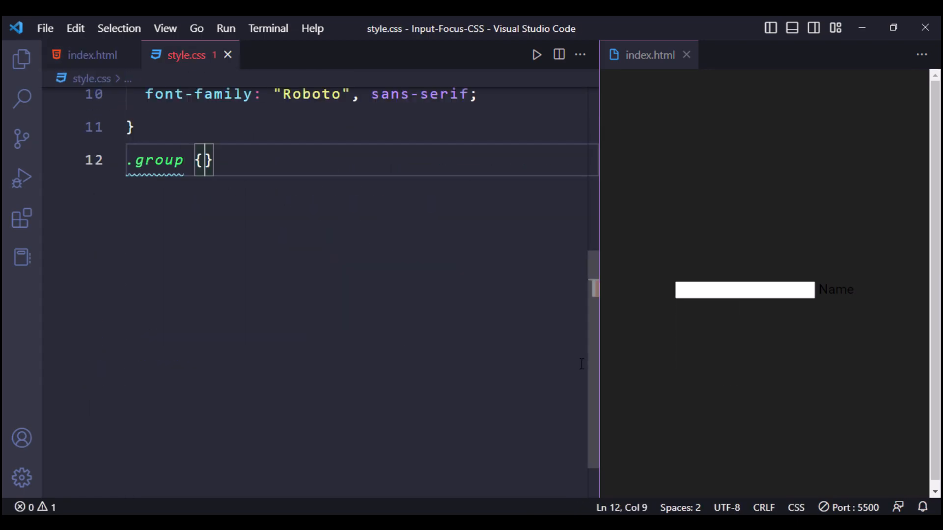
Step: Make .group position relative, checking the input's class name in the markup
type("pos")
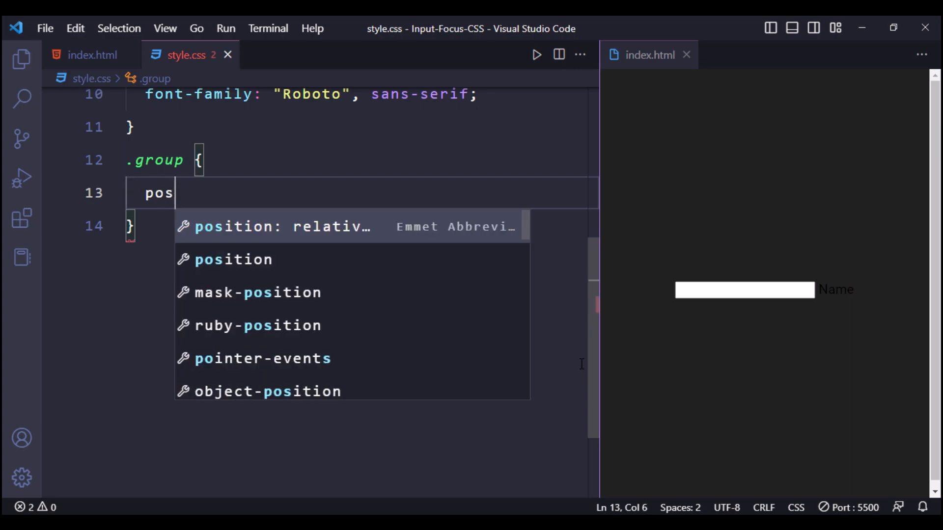
left_click(93, 54)
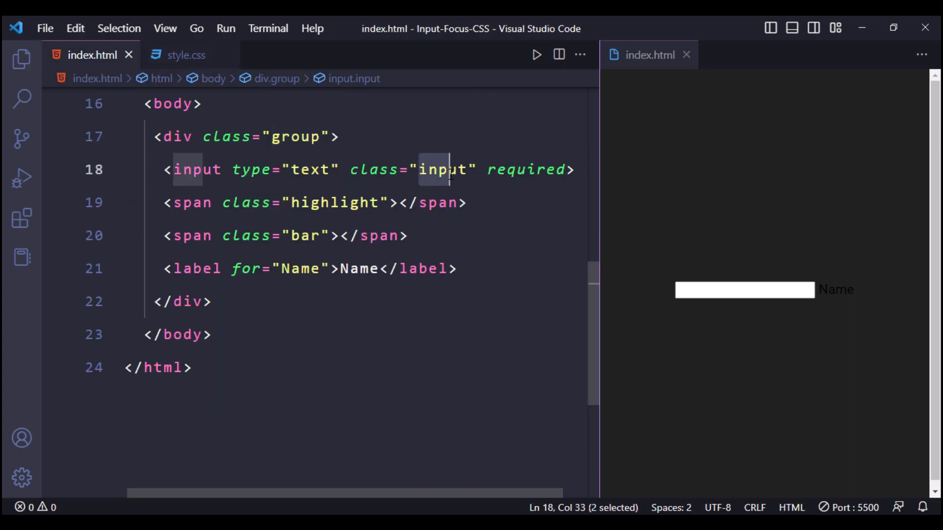
left_click(185, 55)
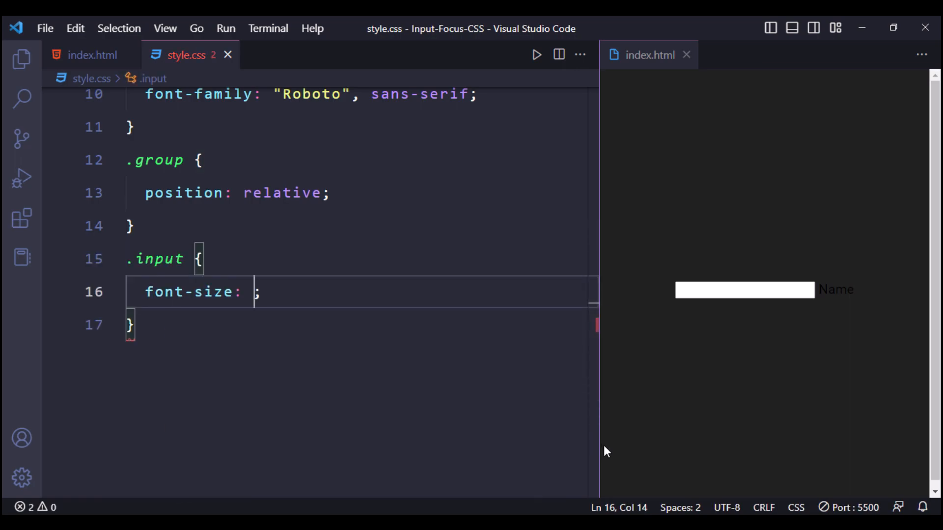
Step: Give .input 16px font, 10px 10px 10px 5px padding, block display, no border, 1px solid bottom border
type("16px")
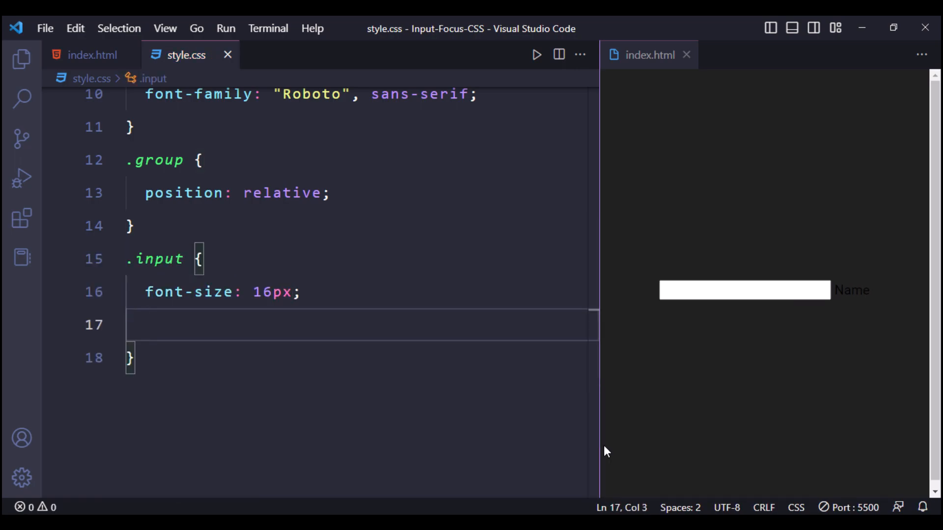
type("padding: 10px 10;")
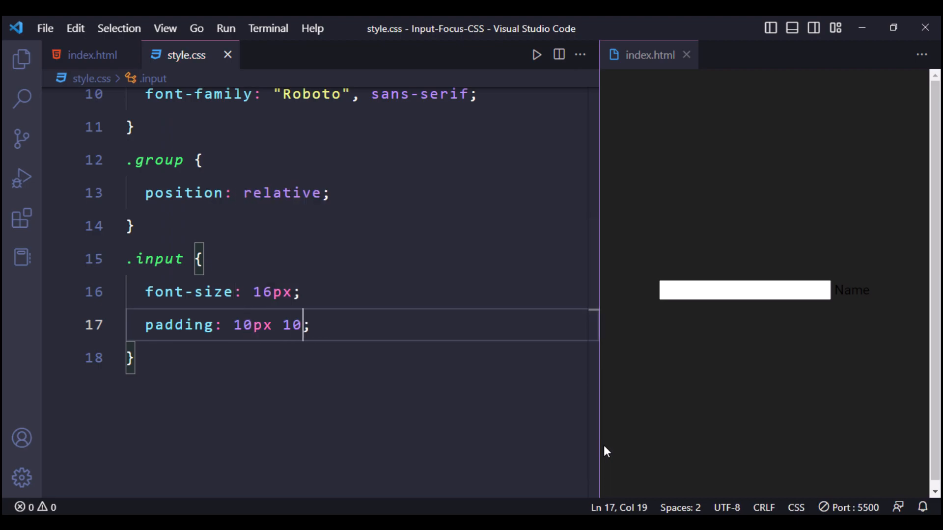
type("px 10px 5px")
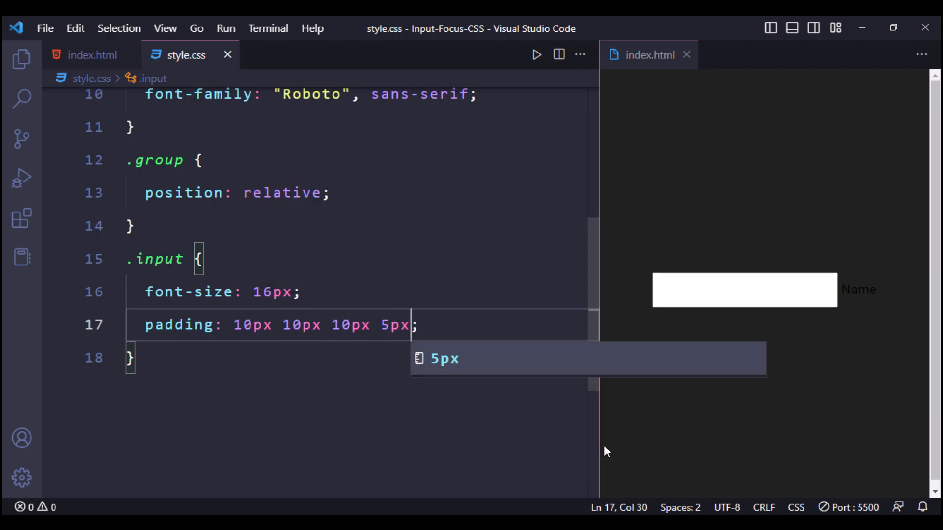
type("display: block;")
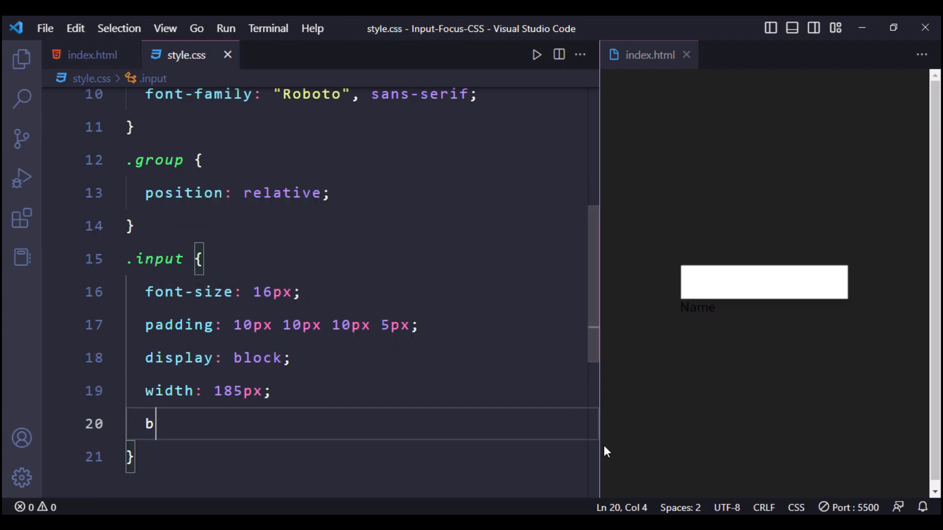
type("order: none;")
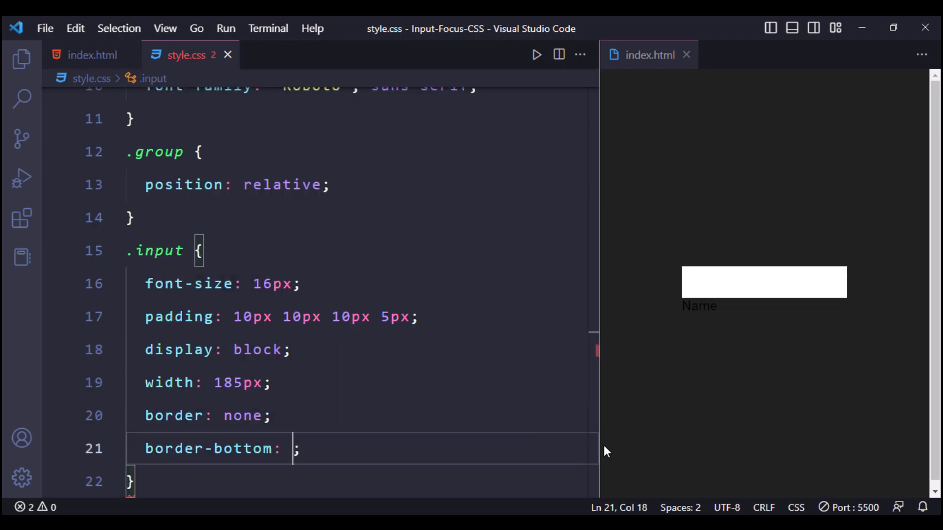
type("1px solid")
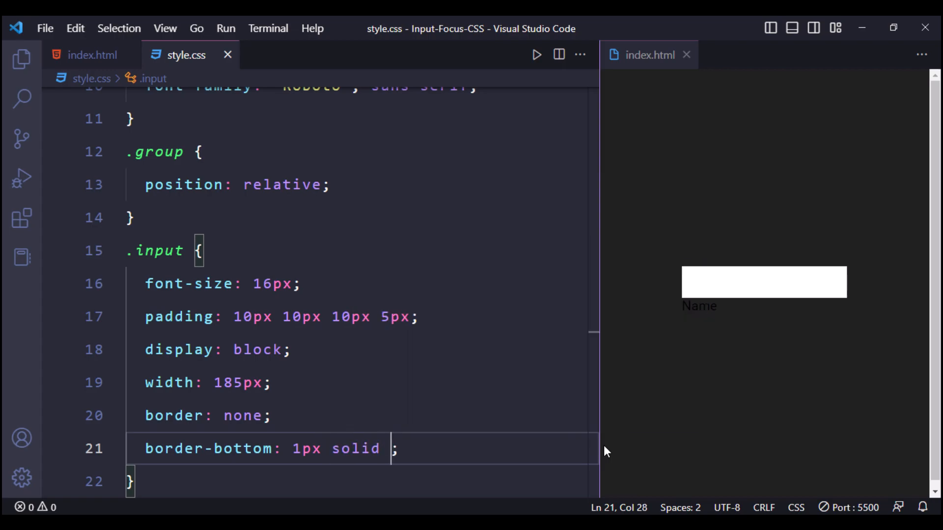
type("ba")
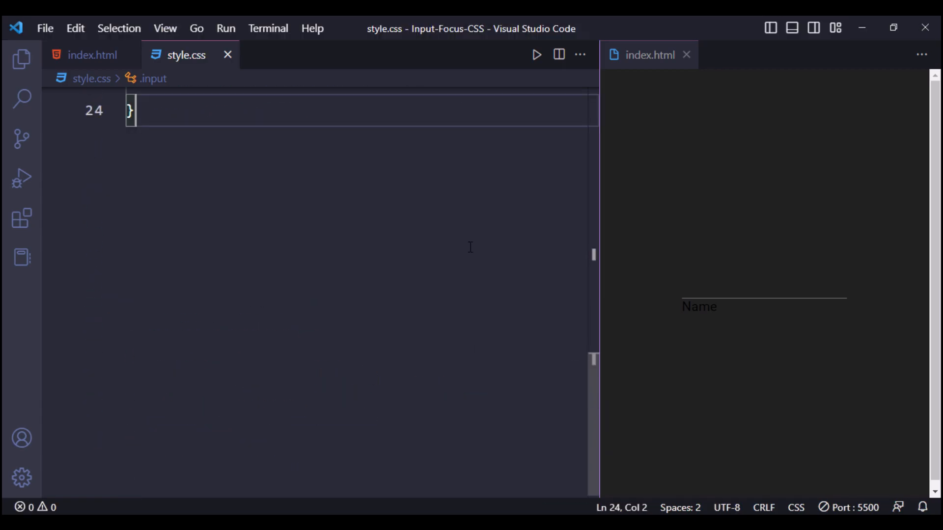
Step: Add a .input:focus rule with outline: none, then start an empty label rule
type(".input:focus {")
type("outline: none;")
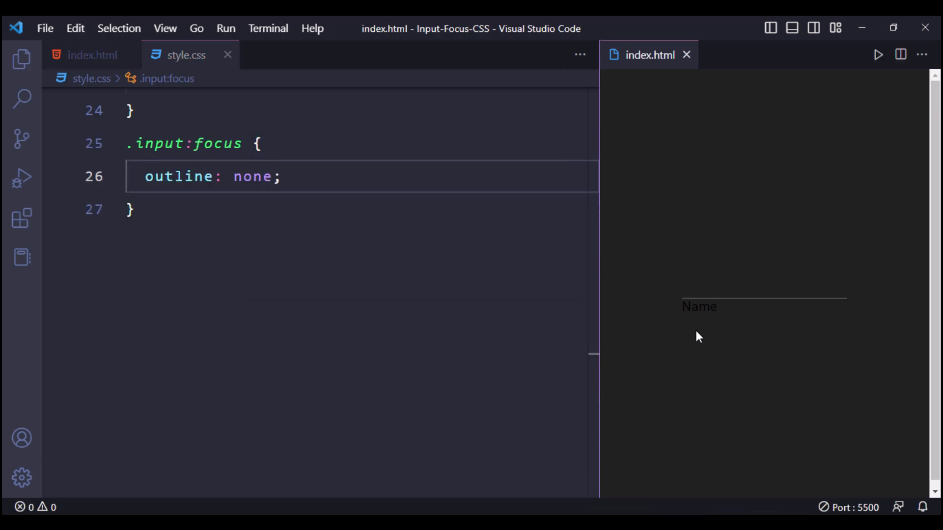
key("Ctrl+/")
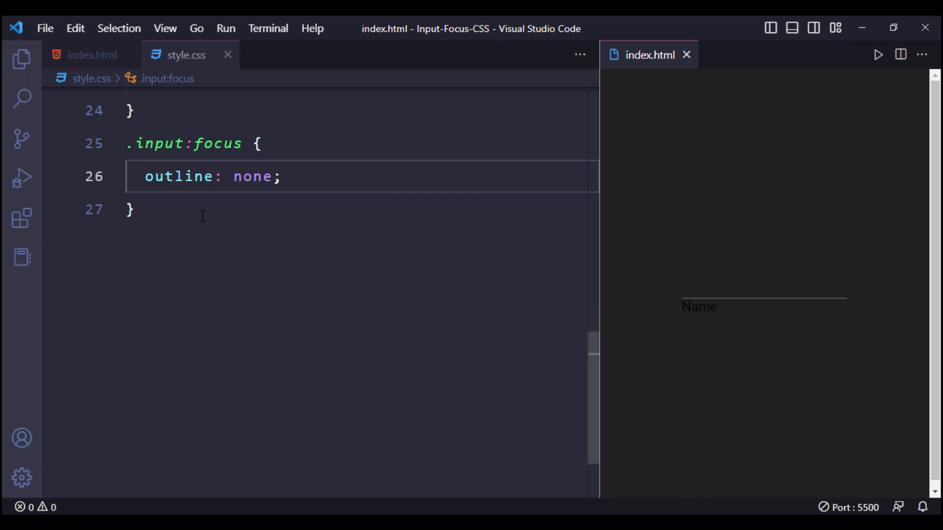
type("label {}")
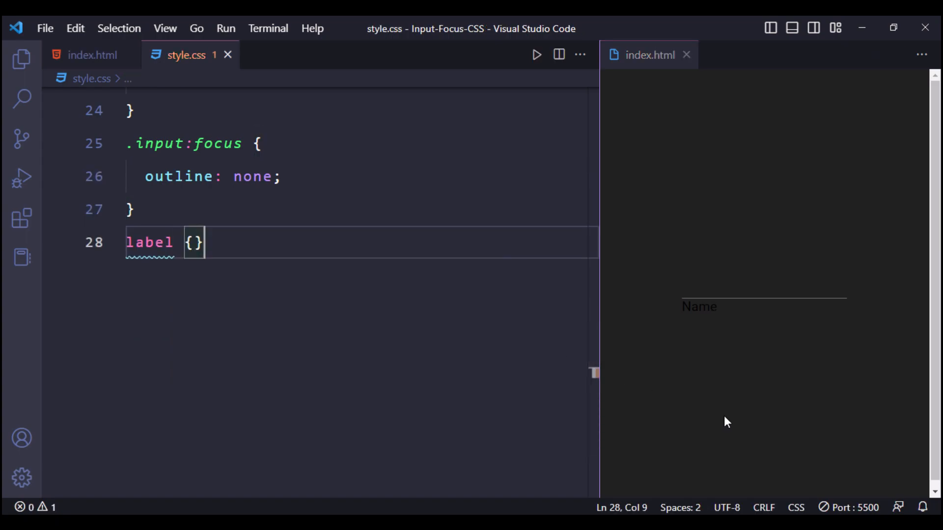
Step: Style label #999, 18px normal weight, absolute, no pointer events, 0.2s ease transition with -moz/-webkit prefixes
type("color: #999;")
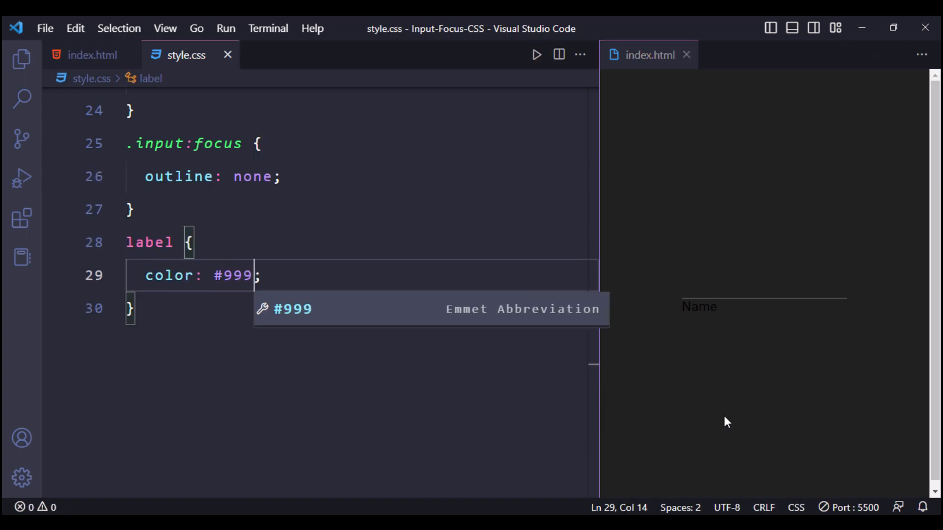
type("font-weight: ;")
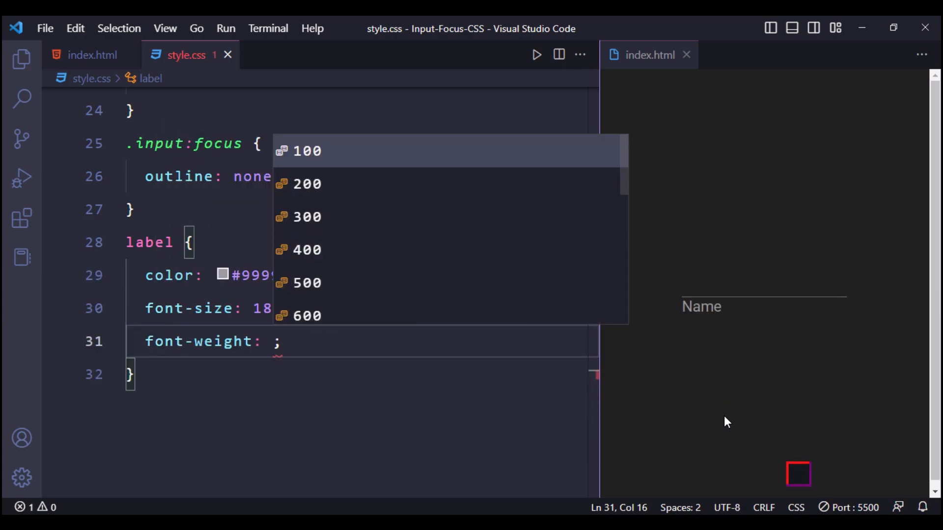
type("posi")
type("top: ;")
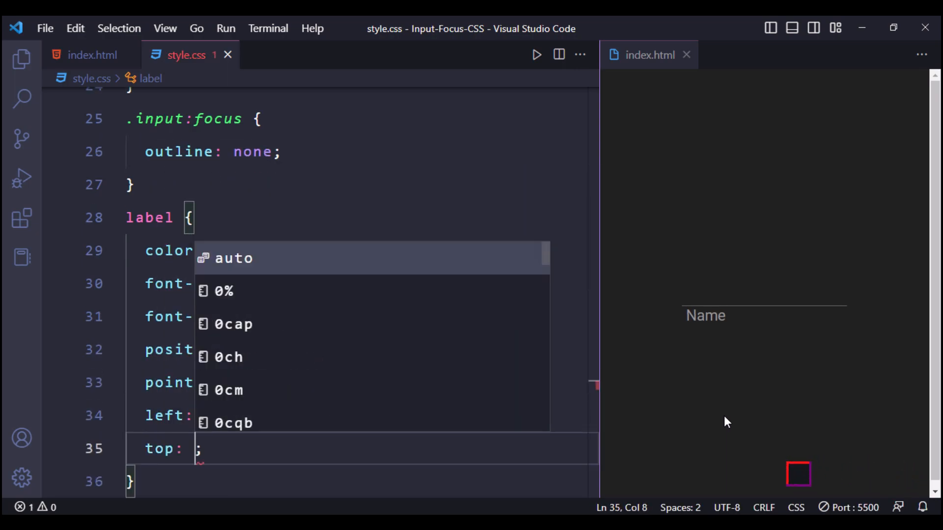
type("transition: 0.;")
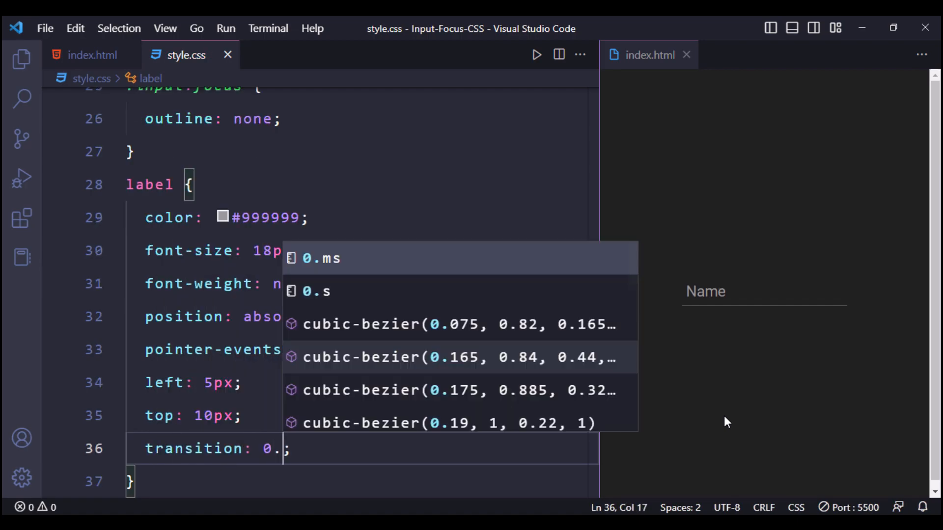
type("-moztransition: 0.2s ease ;")
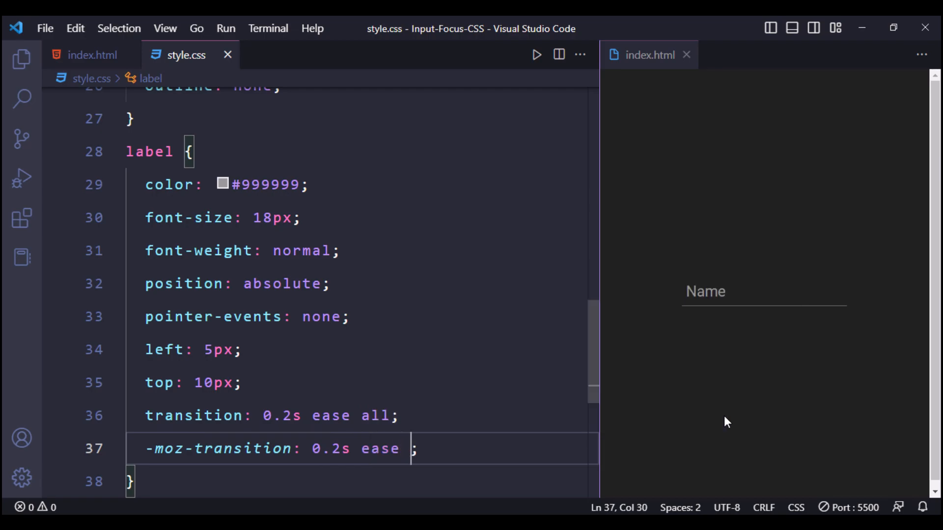
type("webkit-transition: 0.2s ease all;")
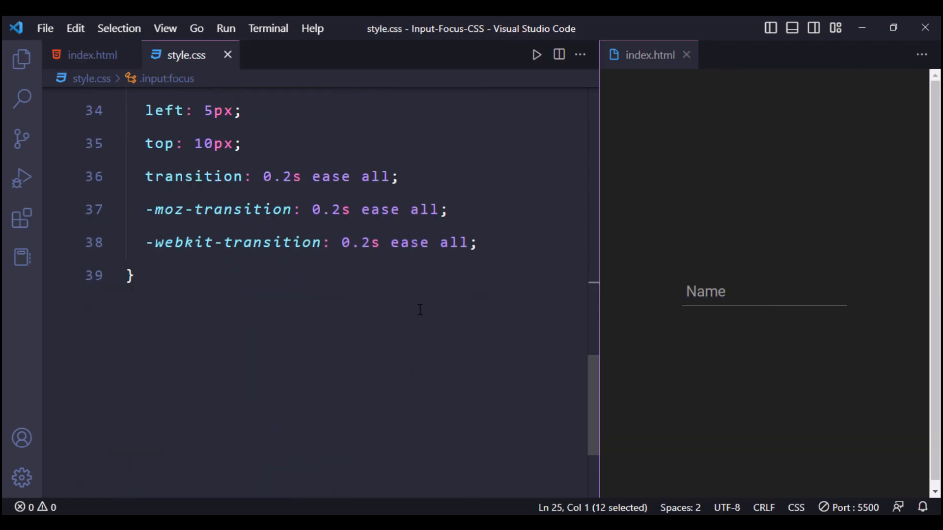
Step: Add .input:focus/valid ~ label rule: top -20px, 14px, #0e94f4, testing in the preview
type(".input:focus ~ label,")
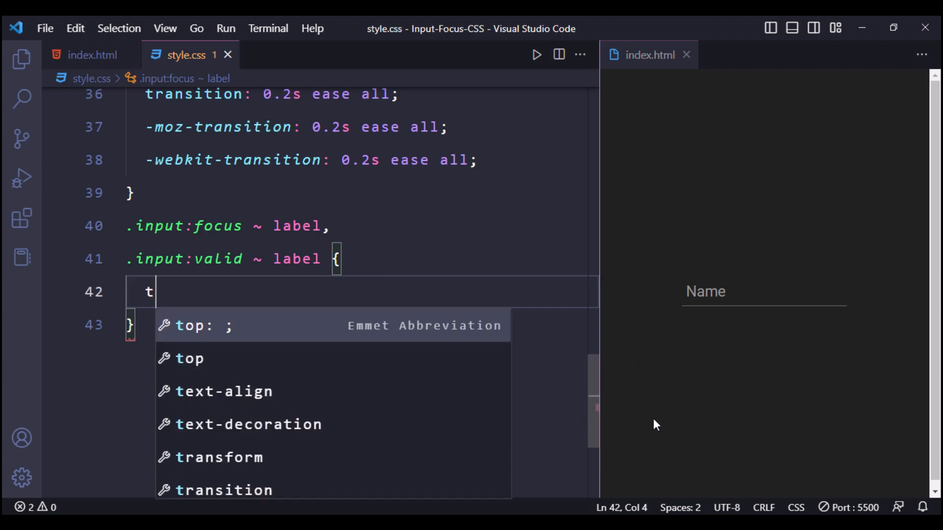
type("op: -20px;")
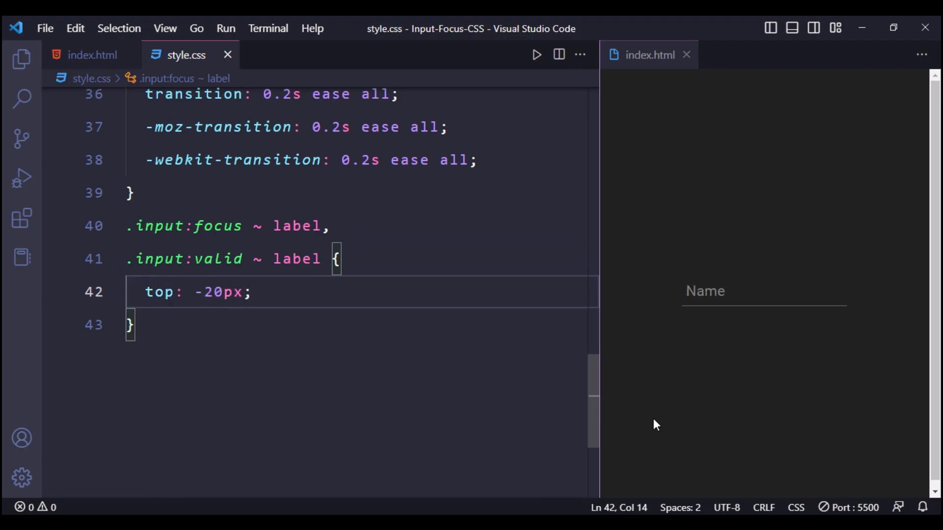
left_click(763, 291)
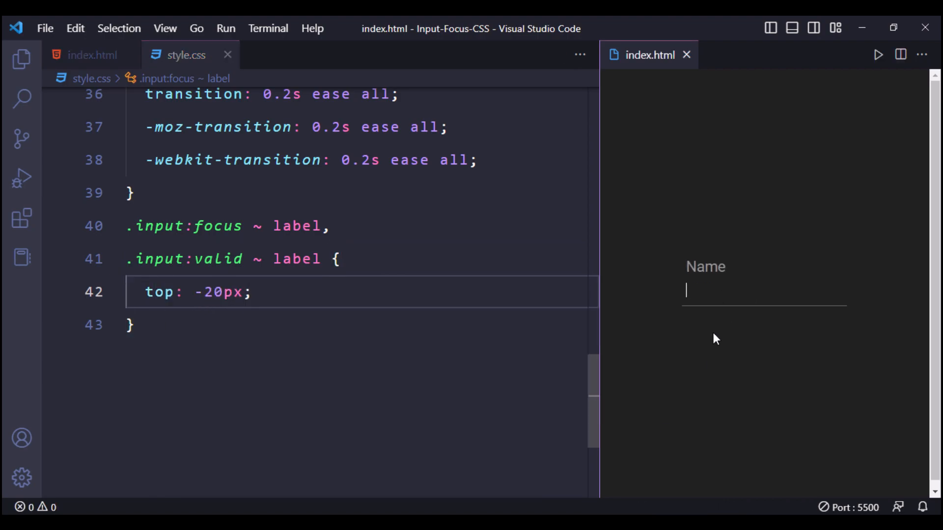
type("font-size: 14px;")
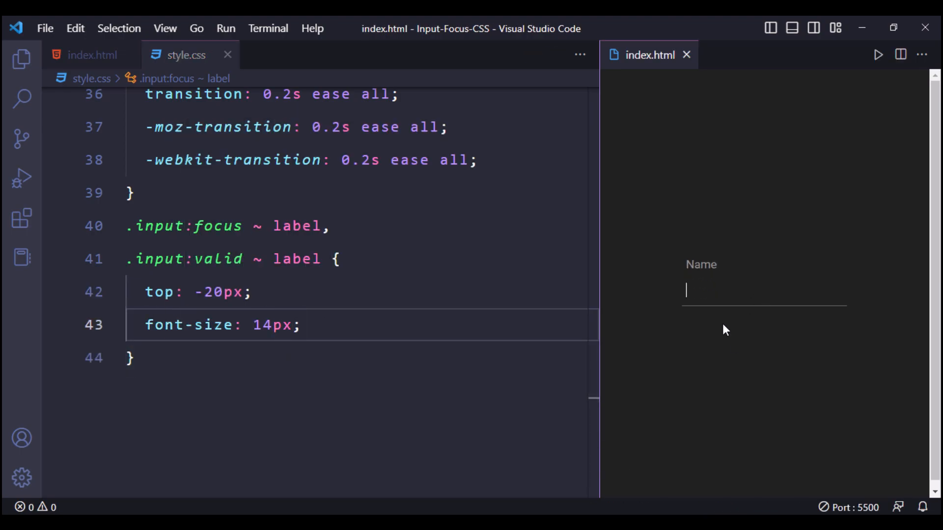
type("color: #0e94f4;")
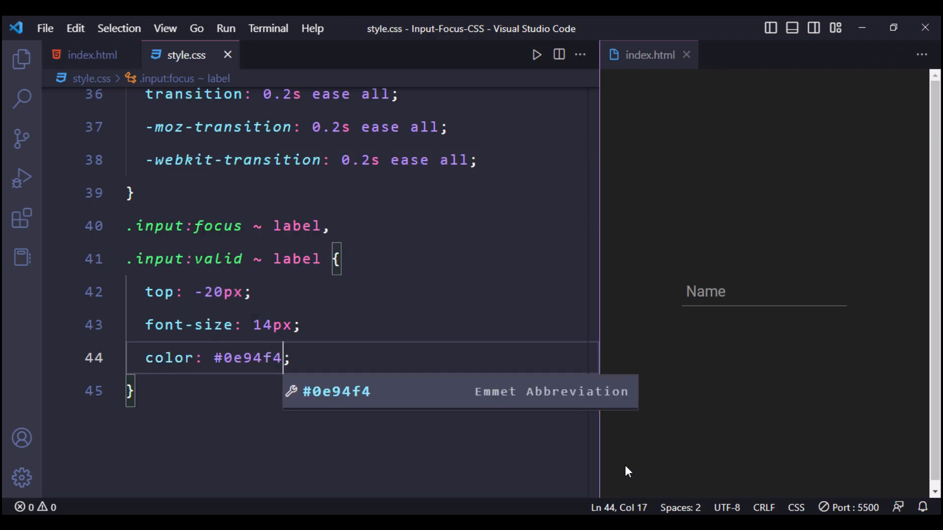
left_click(764, 291)
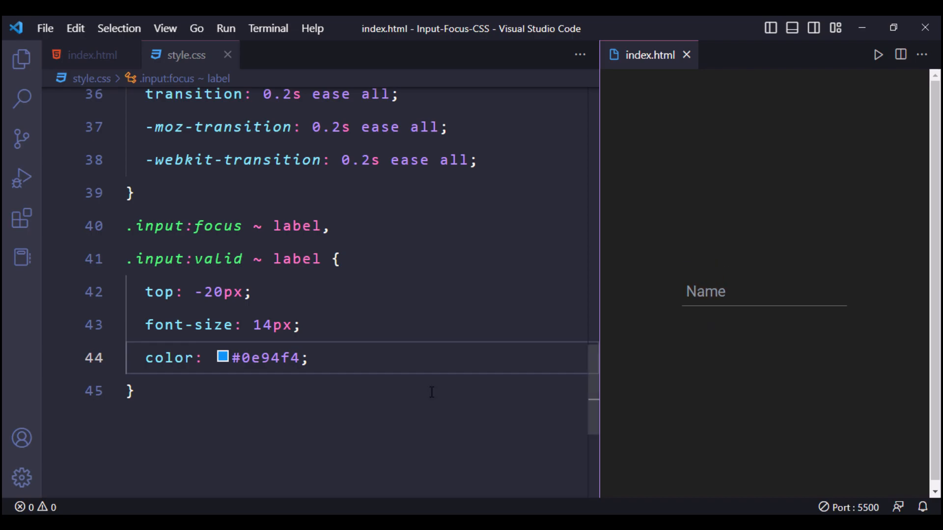
left_click(93, 54)
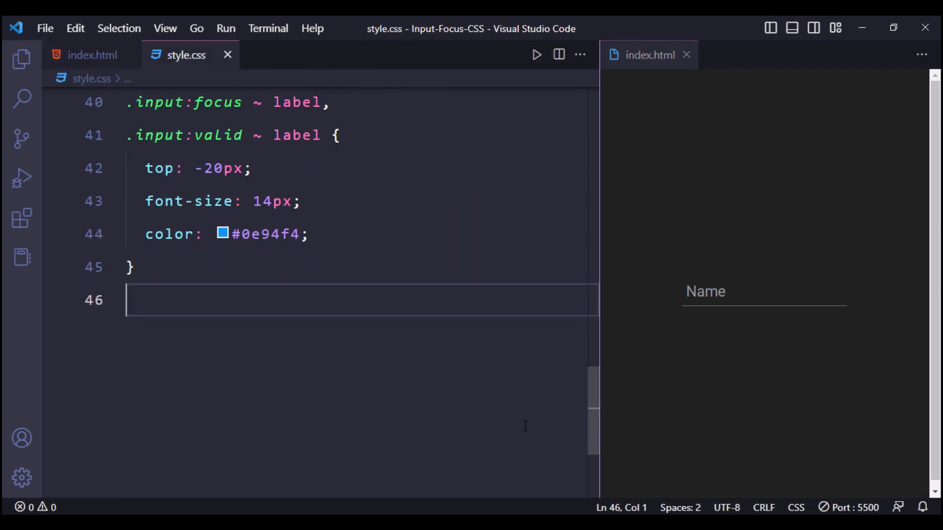
Step: Start a .bar rule with relative position, block display and width 200
type(".bar {")
type("display: block;")
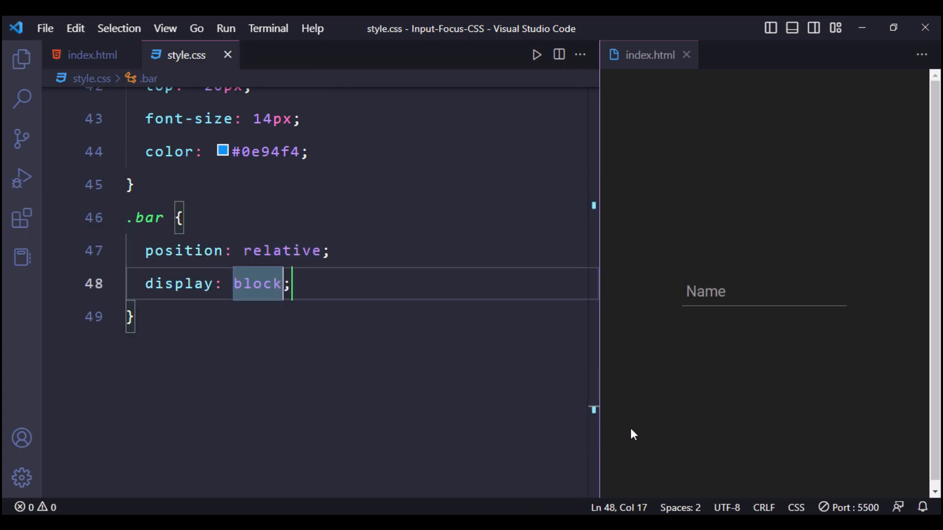
type("width: 200;")
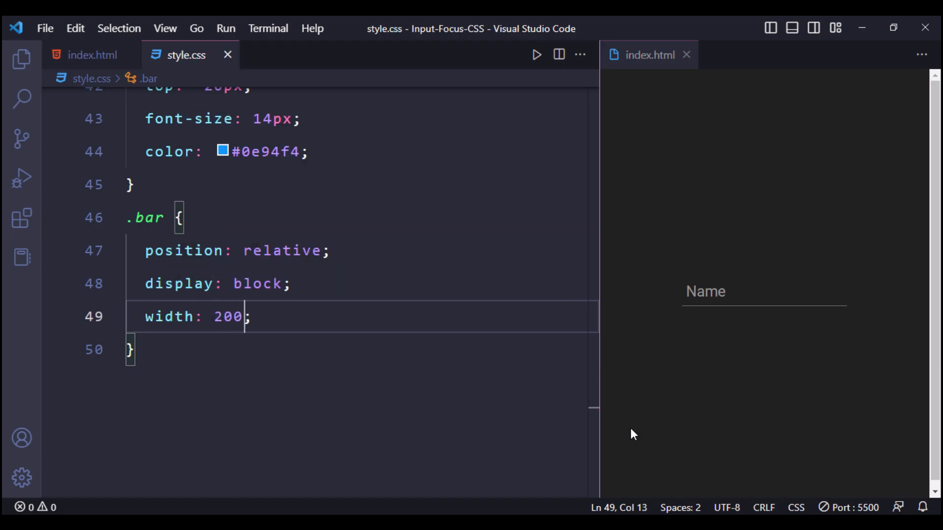